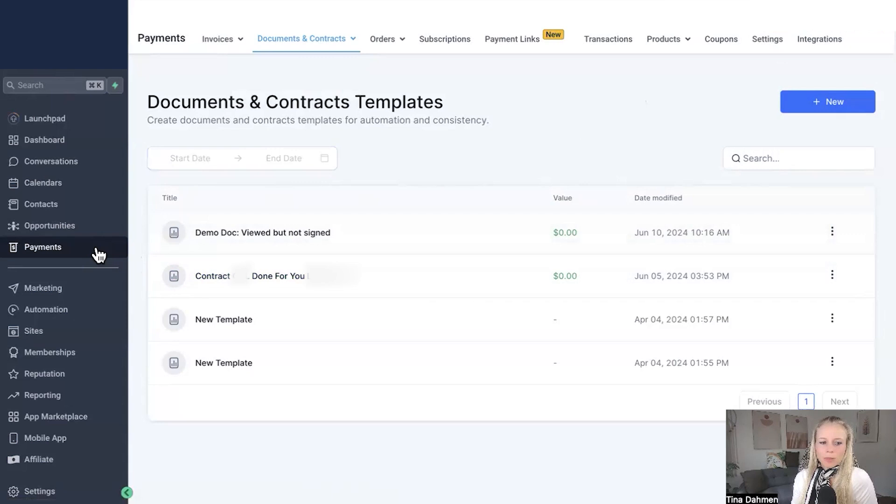
Show the Documents & Contracts templates list under Payments
{"action": "left_click", "coordinate": [305, 39]}
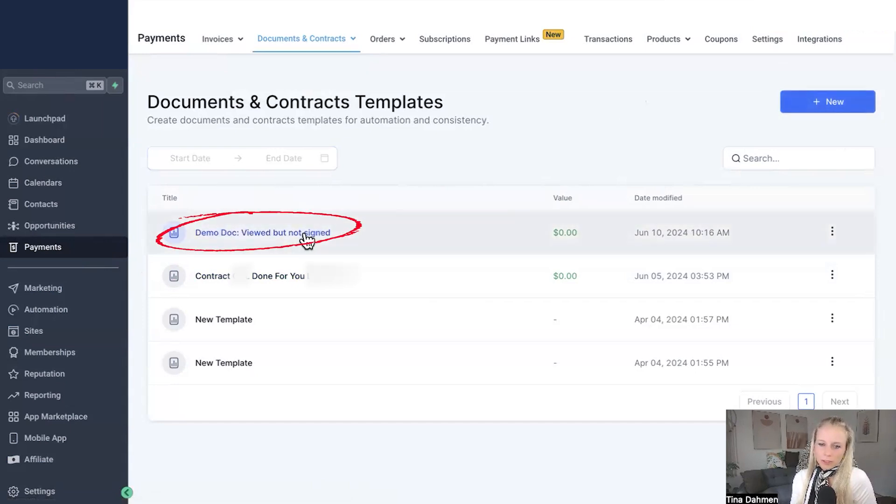
Open 'Demo Doc: Viewed but not signed' and add a Product list block below the greeting
{"action": "left_click", "coordinate": [262, 232]}
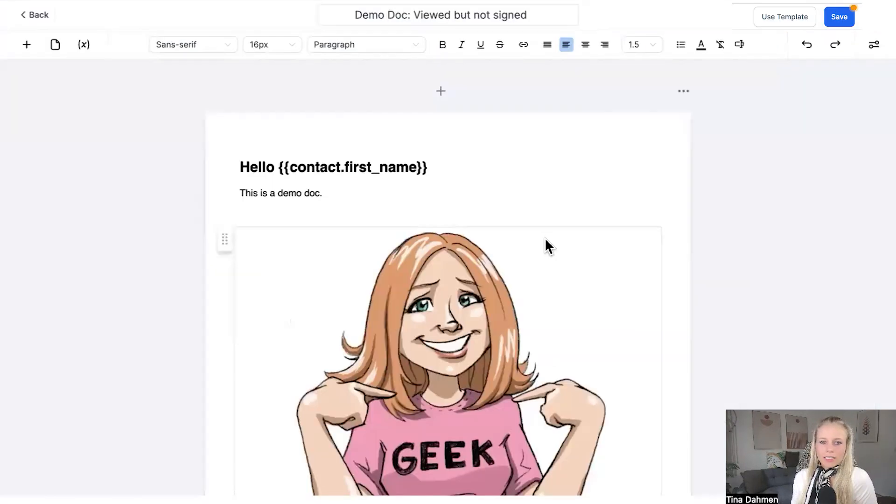
{"action": "left_click", "coordinate": [280, 193]}
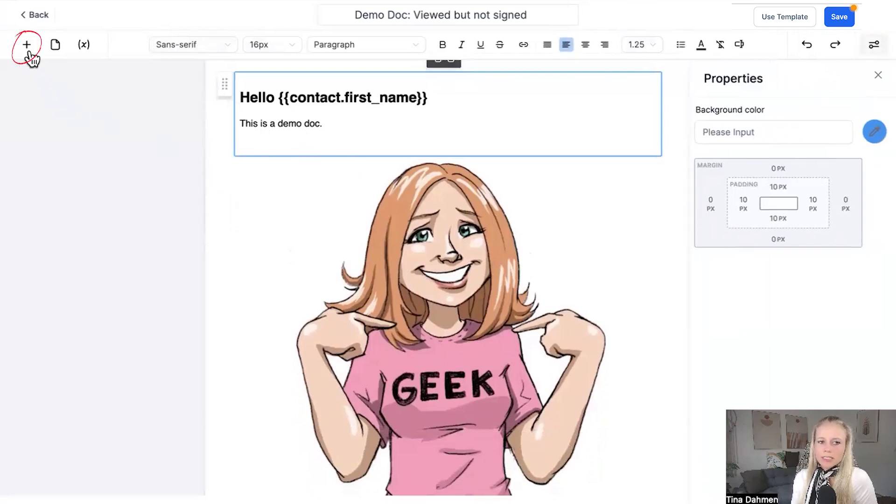
{"action": "left_click", "coordinate": [26, 45]}
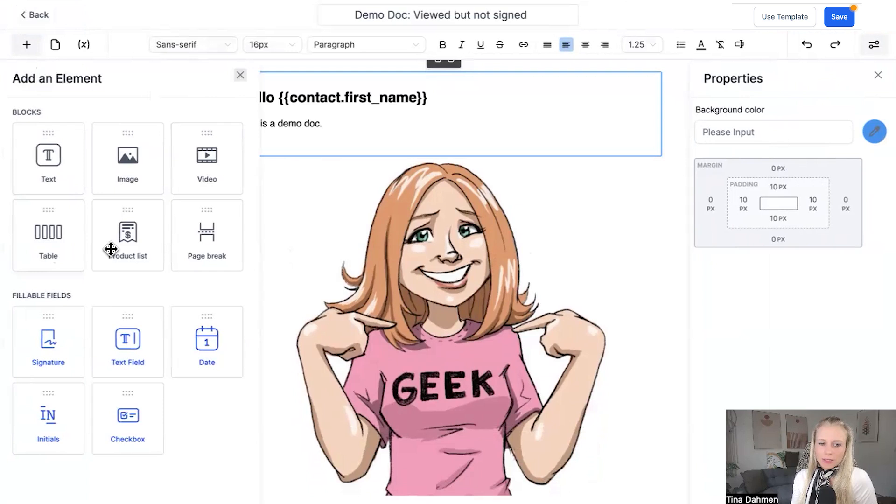
{"action": "left_click", "coordinate": [239, 75]}
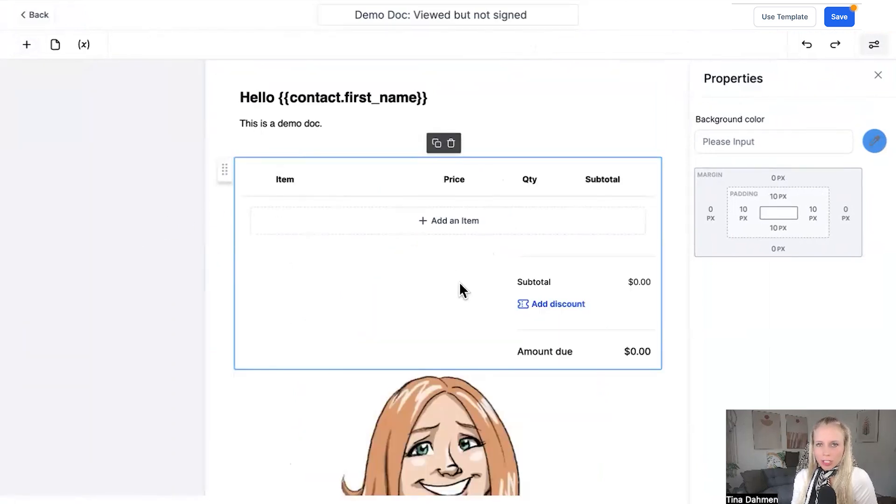
{"action": "mouse_move", "coordinate": [448, 245]}
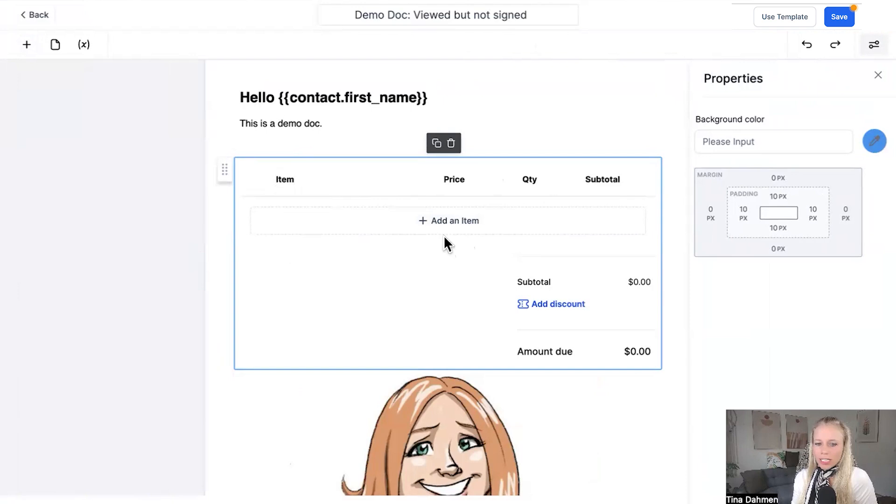
Add the insulated tumbler (20 oz / Black) to the product list and start a second item
{"action": "left_click", "coordinate": [448, 220]}
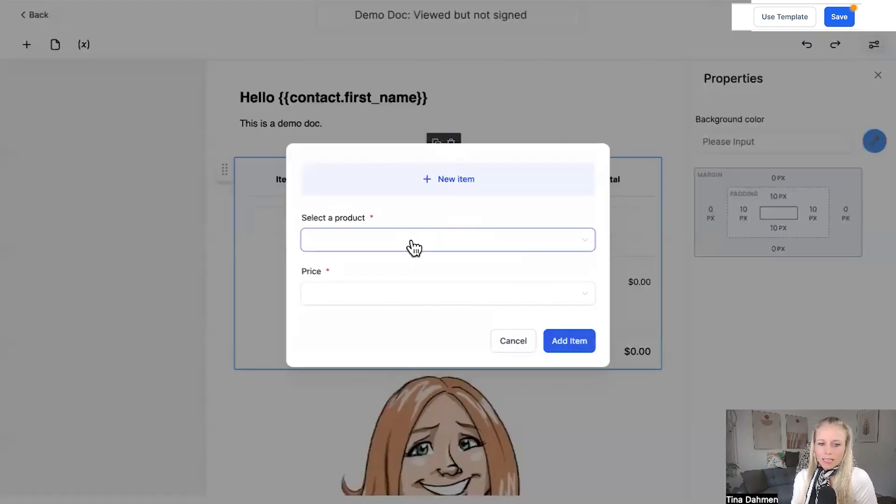
{"action": "left_click", "coordinate": [448, 240]}
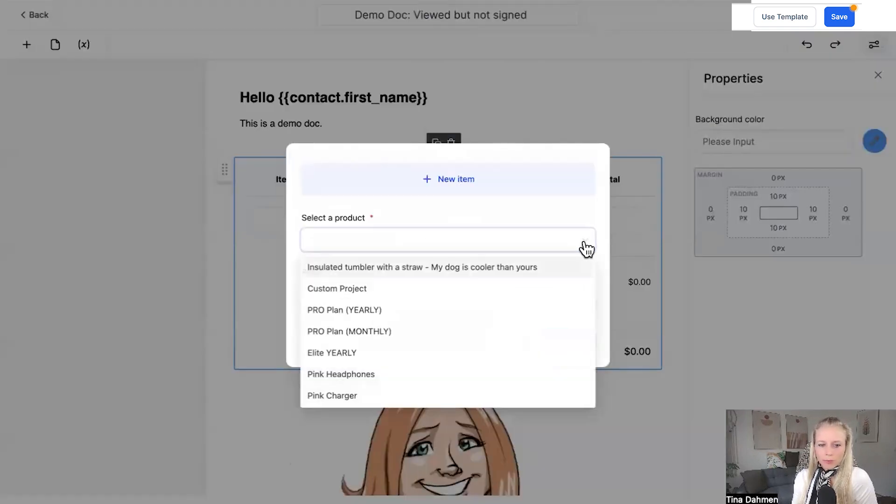
{"action": "left_click", "coordinate": [420, 267]}
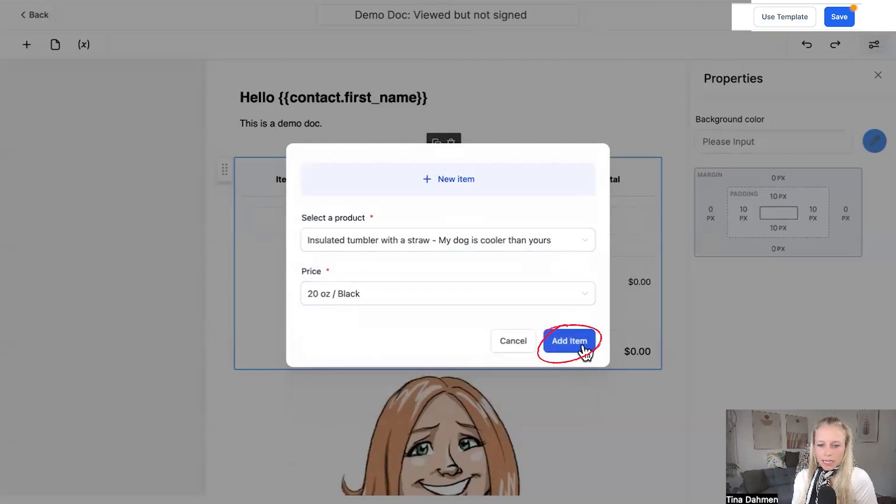
{"action": "left_click", "coordinate": [569, 341]}
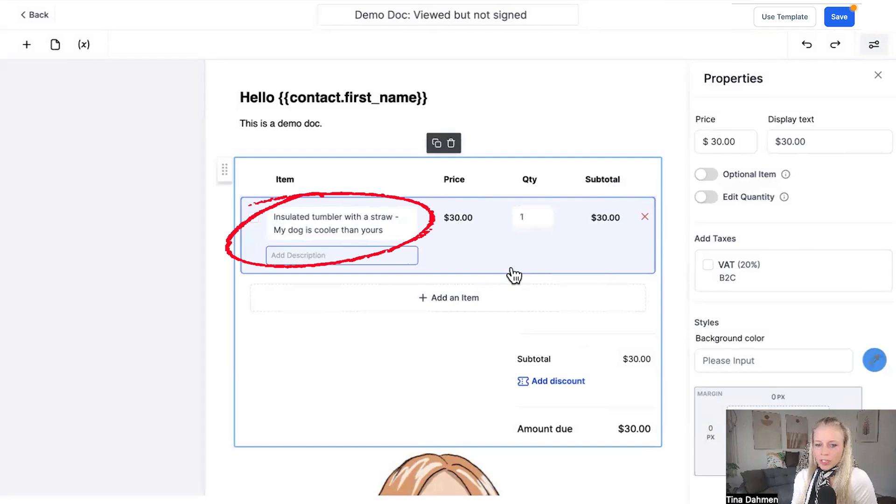
{"action": "left_click", "coordinate": [448, 298]}
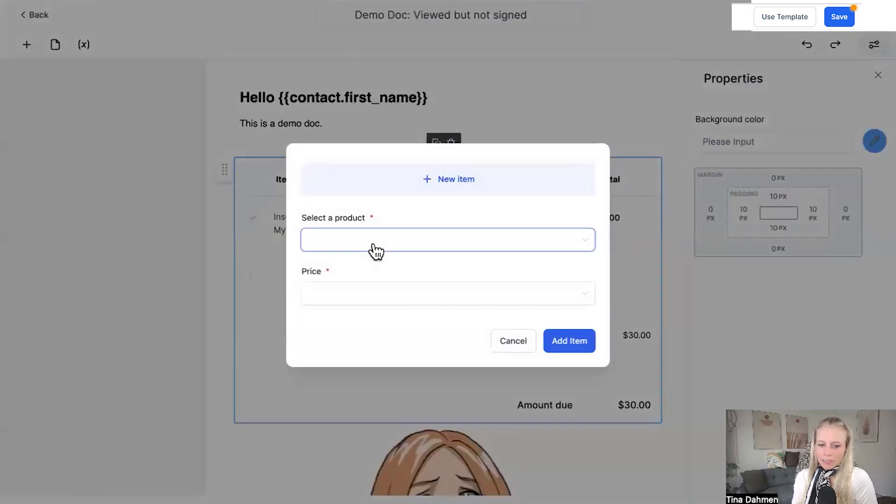
{"action": "left_click", "coordinate": [569, 341]}
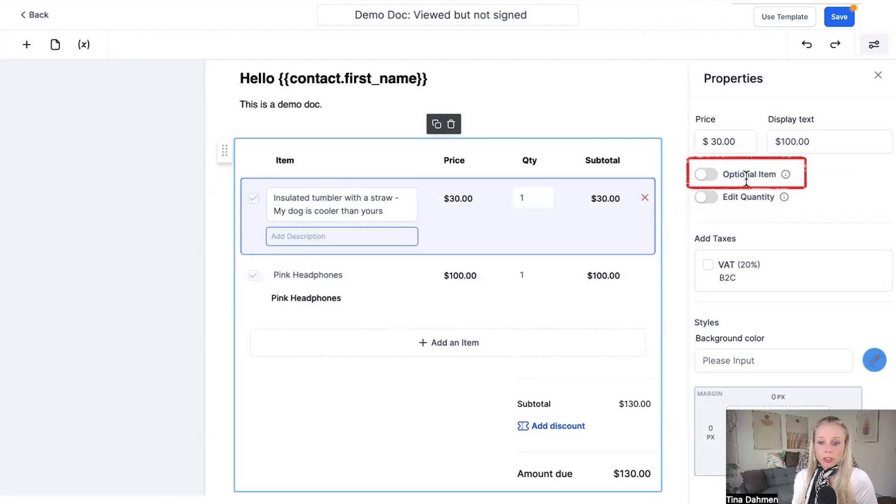
Make the tumbler optional with client-editable quantity, min 3 and max 10
{"action": "left_click", "coordinate": [705, 174]}
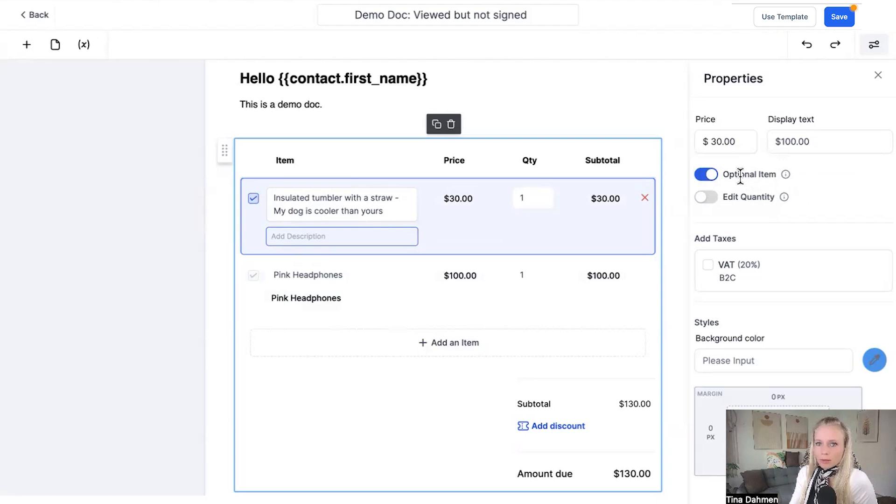
{"action": "left_click", "coordinate": [704, 196]}
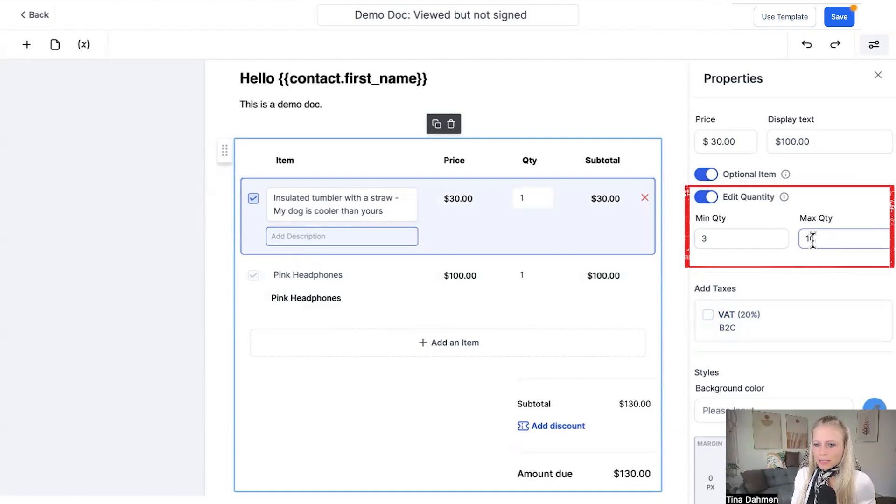
{"action": "left_click", "coordinate": [839, 16]}
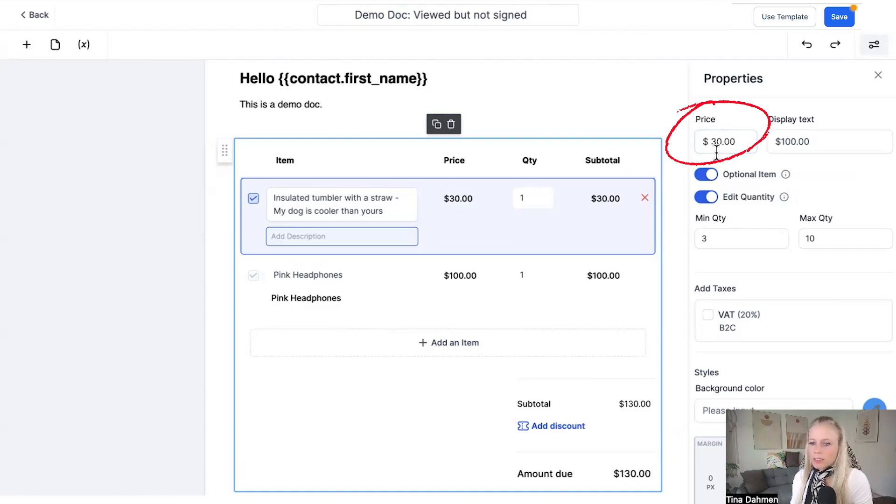
Set the tumbler's price to $50 and apply VAT (20%) to it
{"action": "left_click", "coordinate": [725, 142]}
{"action": "type", "text": "50"}
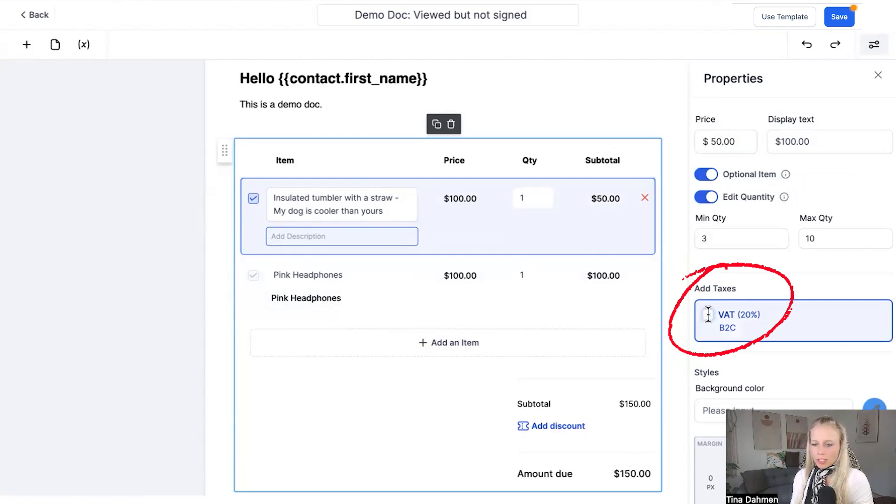
{"action": "left_click", "coordinate": [708, 314]}
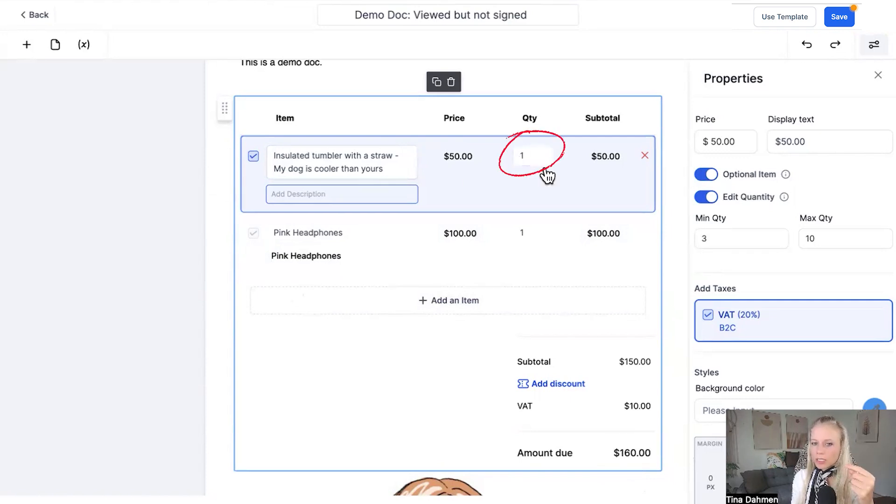
{"action": "left_click", "coordinate": [878, 74]}
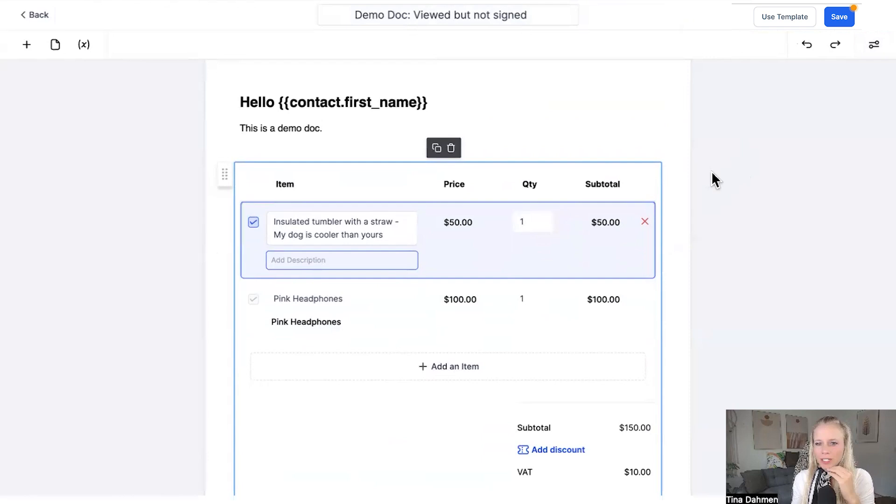
{"action": "mouse_move", "coordinate": [738, 76]}
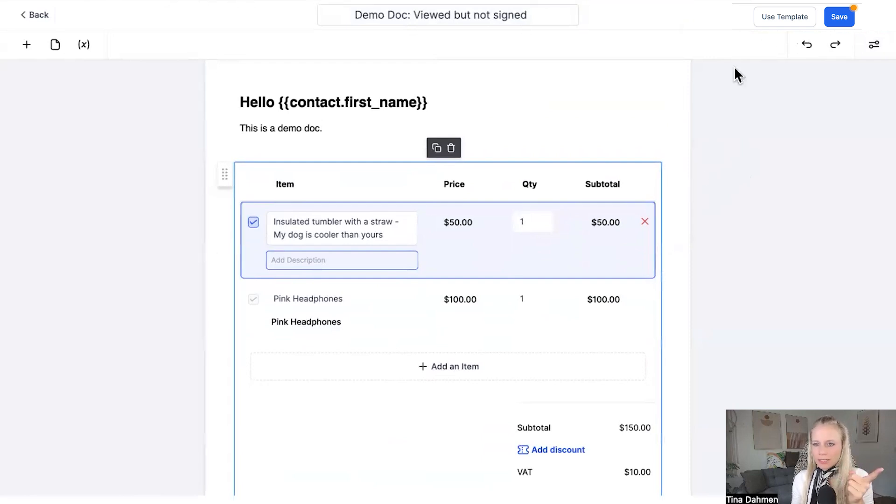
Create and preview the document, email it to Tina Demo, and open it from Gmail
{"action": "left_click", "coordinate": [113, 45]}
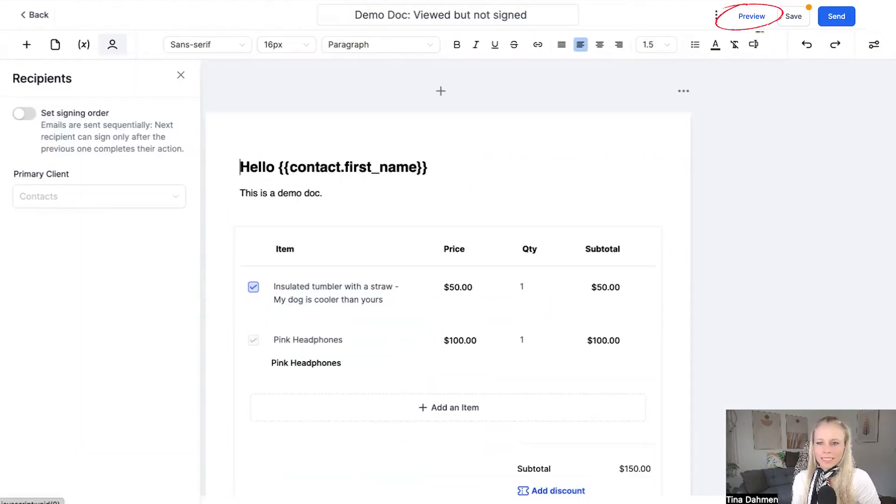
{"action": "left_click", "coordinate": [752, 16]}
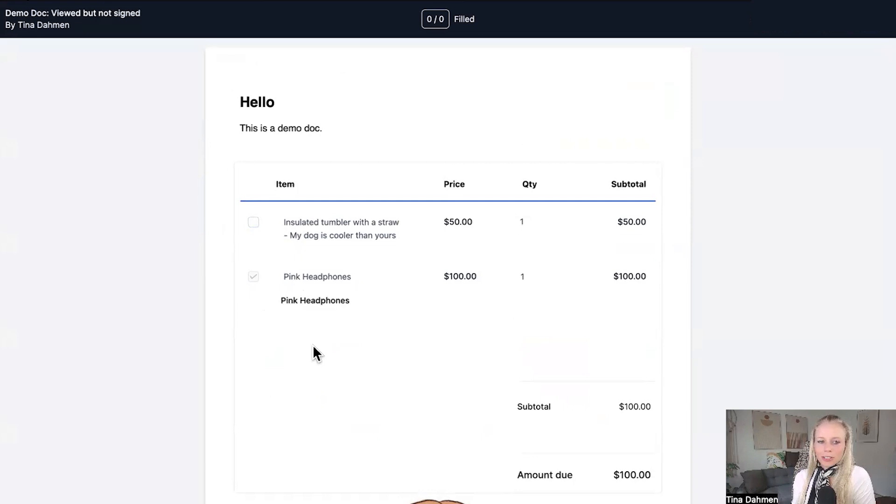
{"action": "mouse_move", "coordinate": [239, 261]}
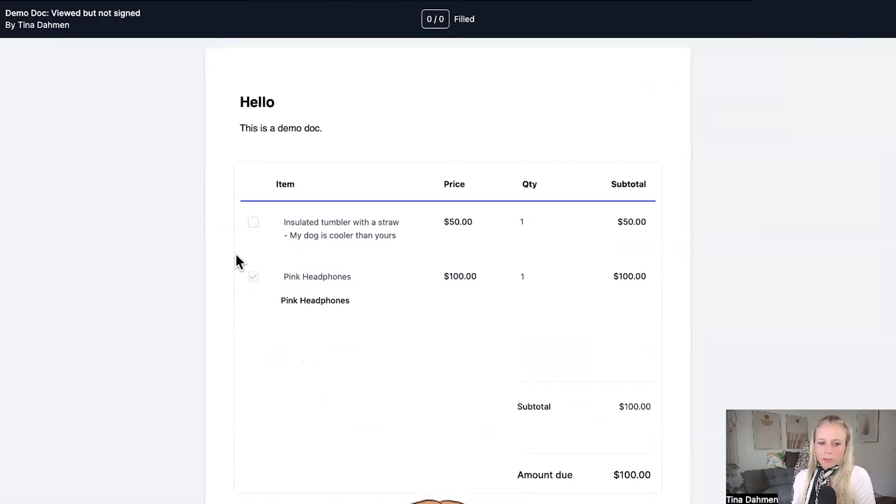
{"action": "mouse_move", "coordinate": [253, 222]}
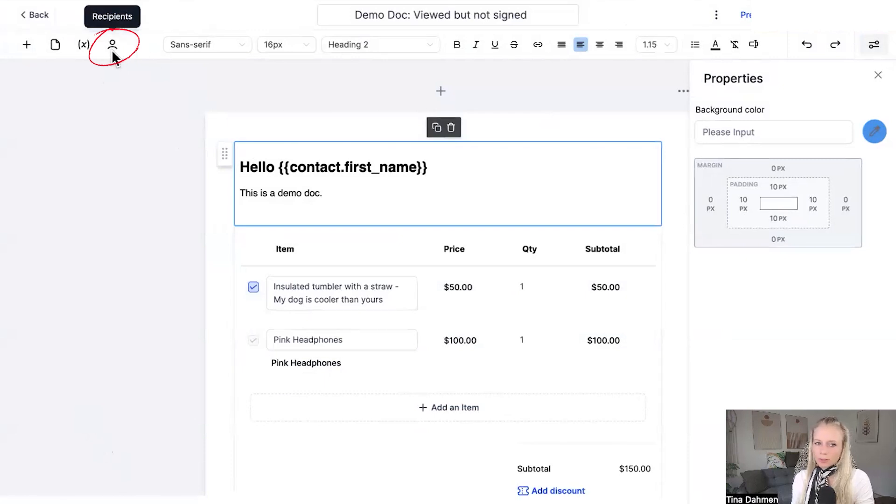
{"action": "left_click", "coordinate": [112, 45]}
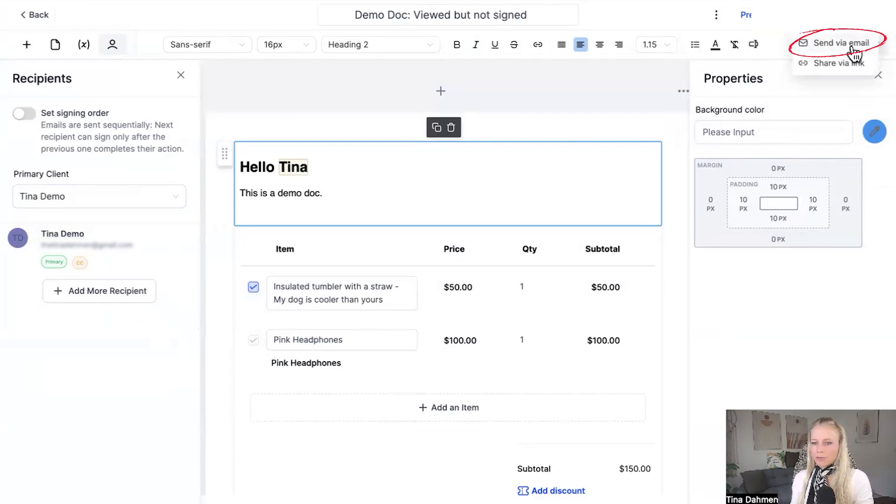
{"action": "left_click", "coordinate": [839, 43]}
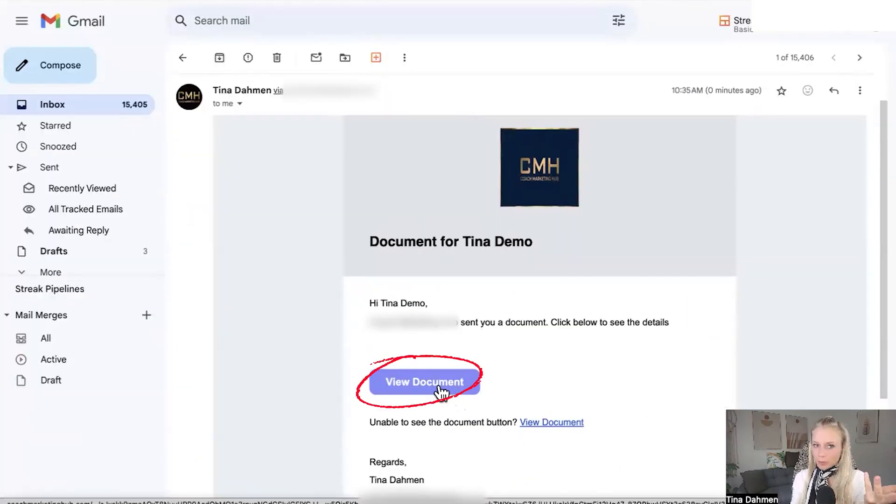
{"action": "left_click", "coordinate": [424, 381]}
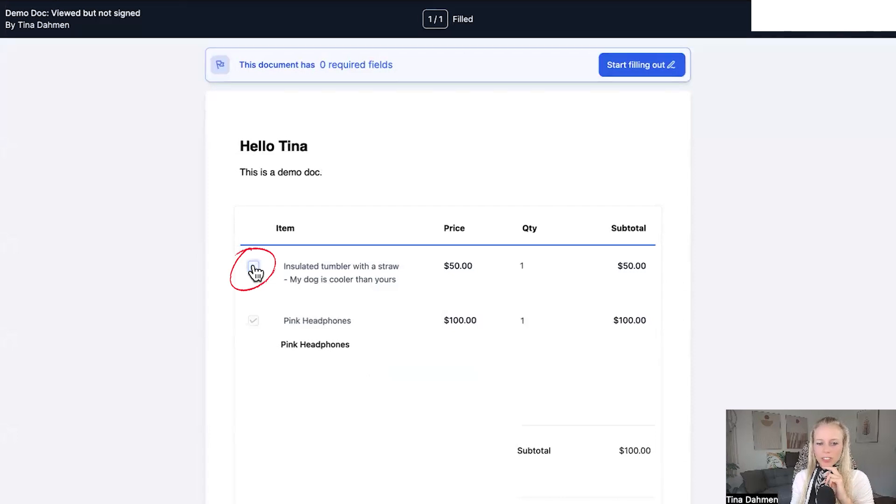
As the client, tick the optional tumbler and set its quantity to 2
{"action": "left_click", "coordinate": [253, 266]}
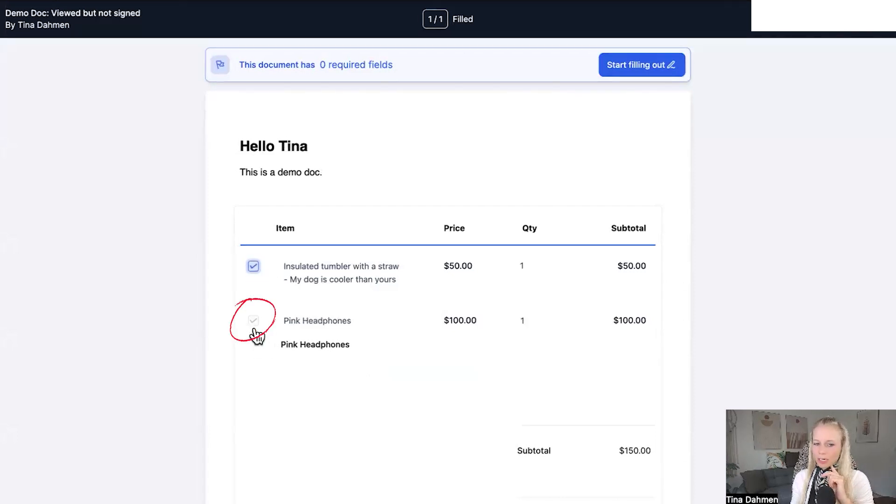
{"action": "mouse_move", "coordinate": [272, 328]}
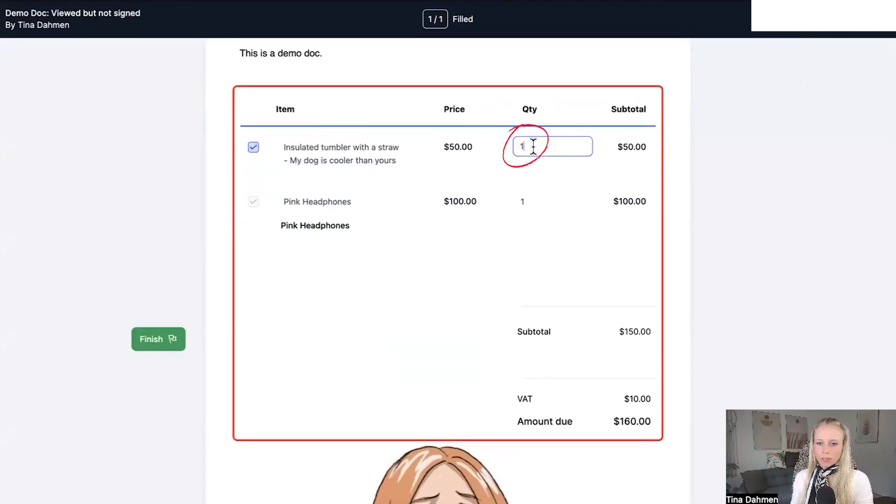
{"action": "type", "text": "2"}
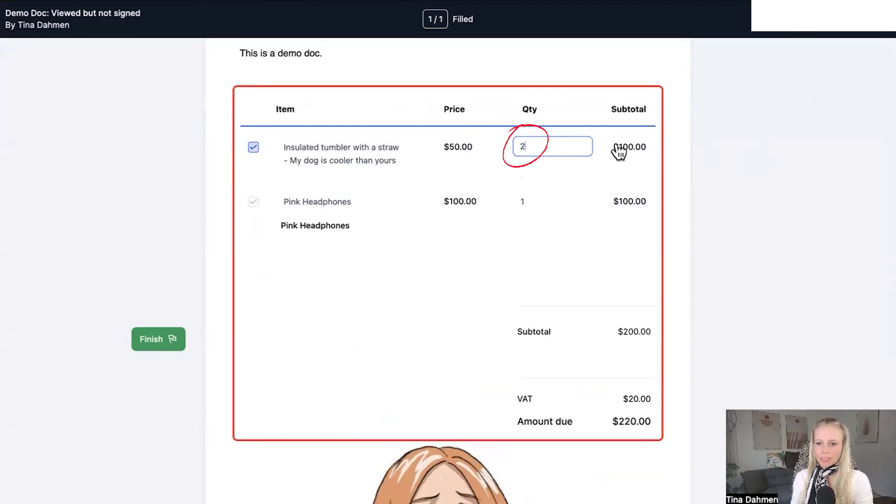